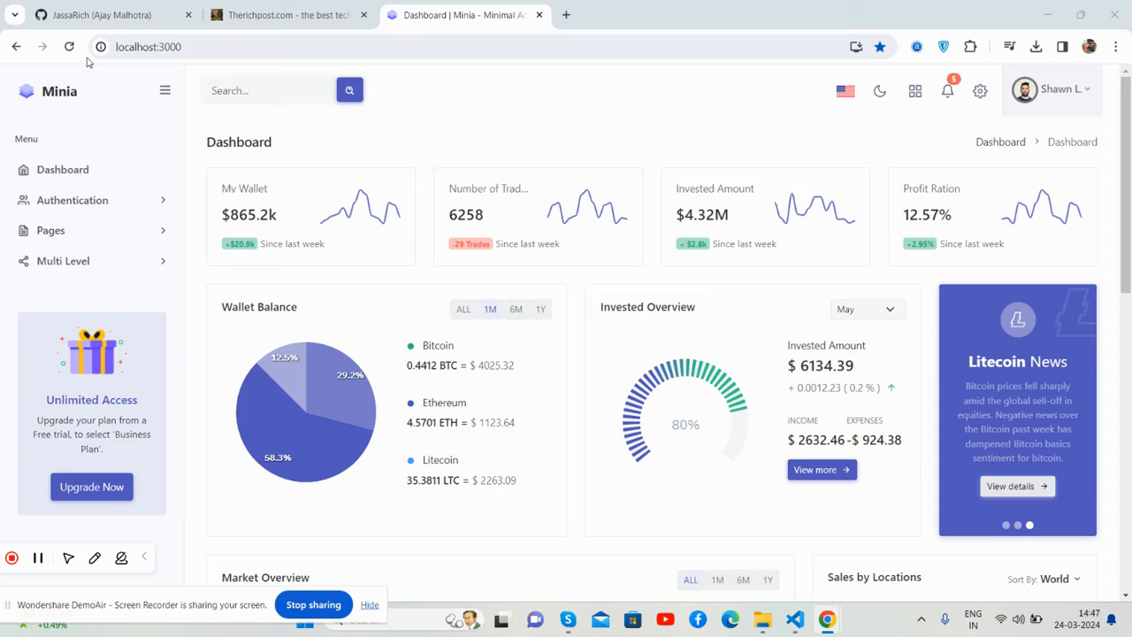
# Step: Reload the dashboard, collapse and re-expand the sidebar, and scroll through the widgets
pyautogui.click(69, 47)
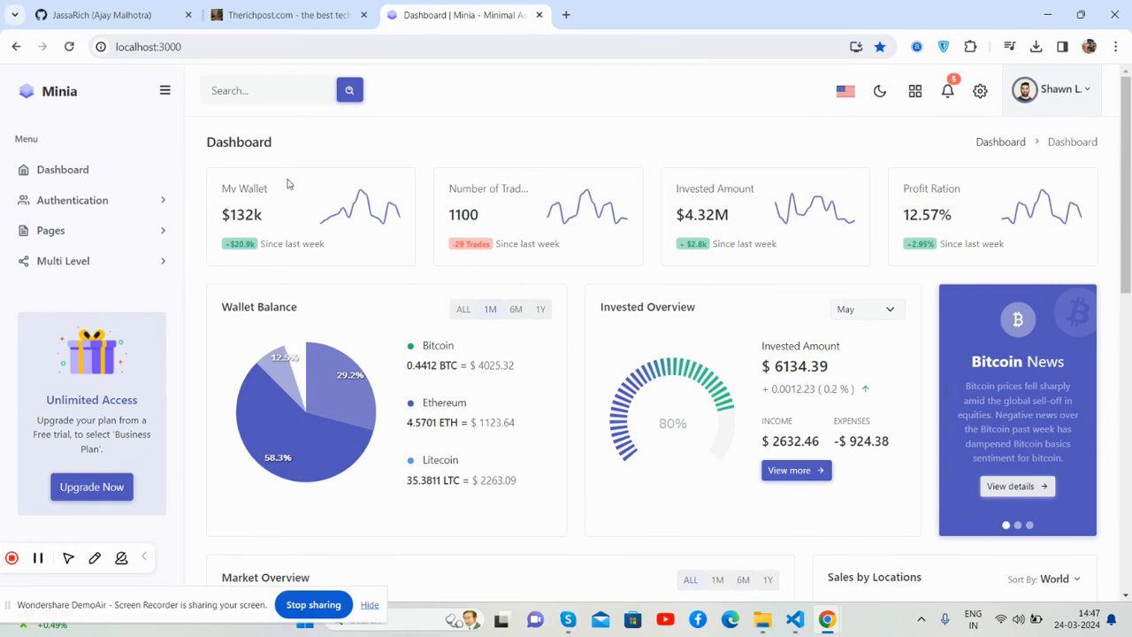
pyautogui.click(165, 90)
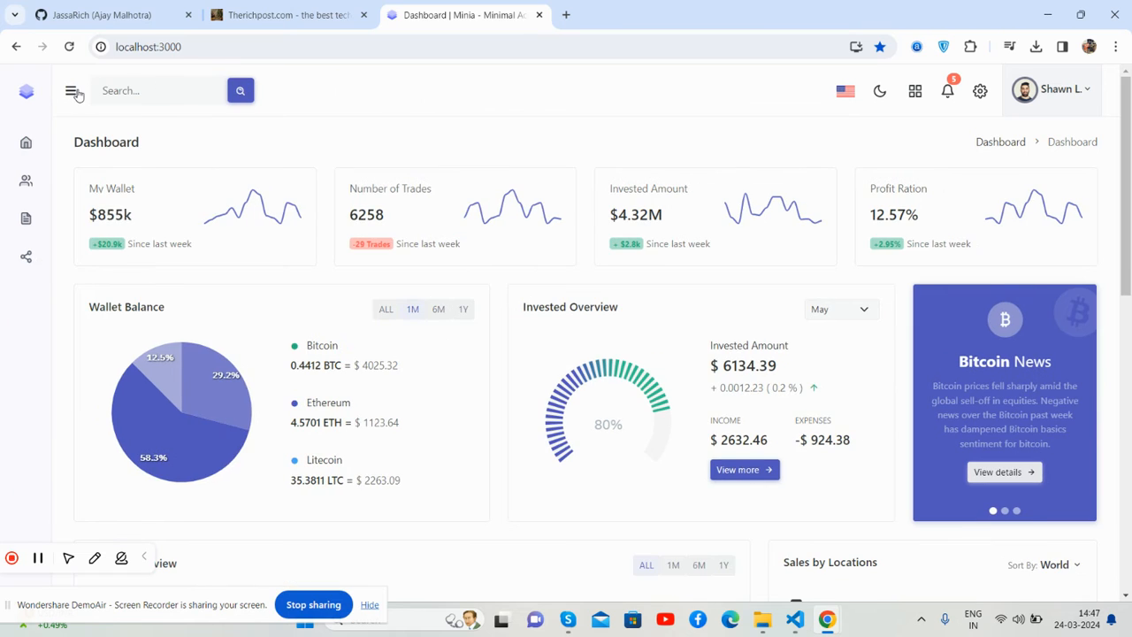
pyautogui.click(72, 90)
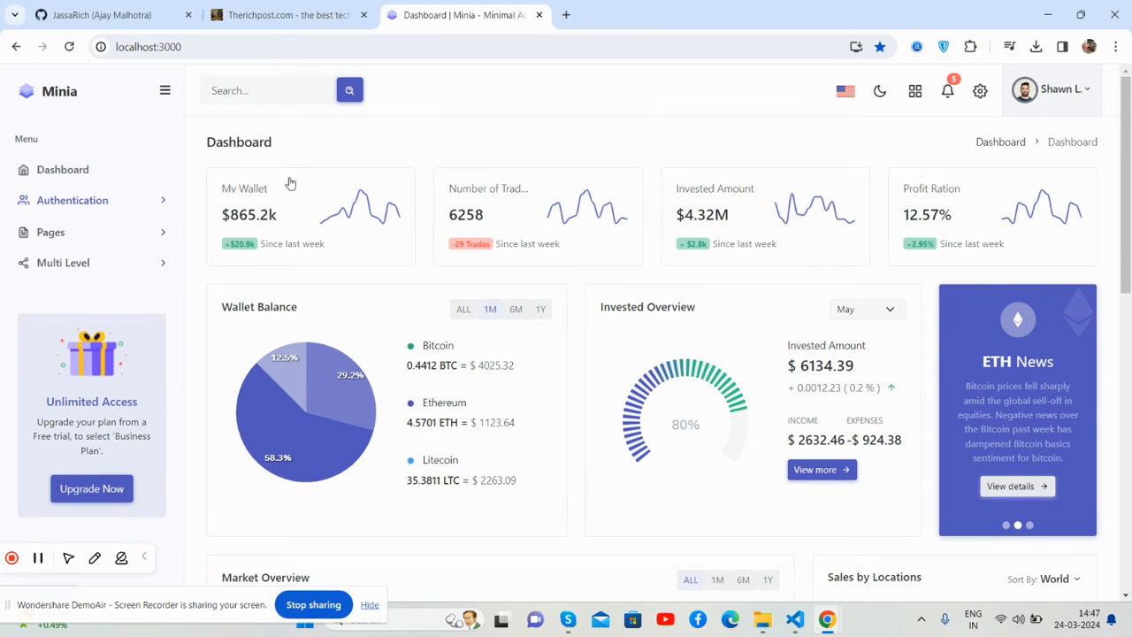
pyautogui.click(879, 90)
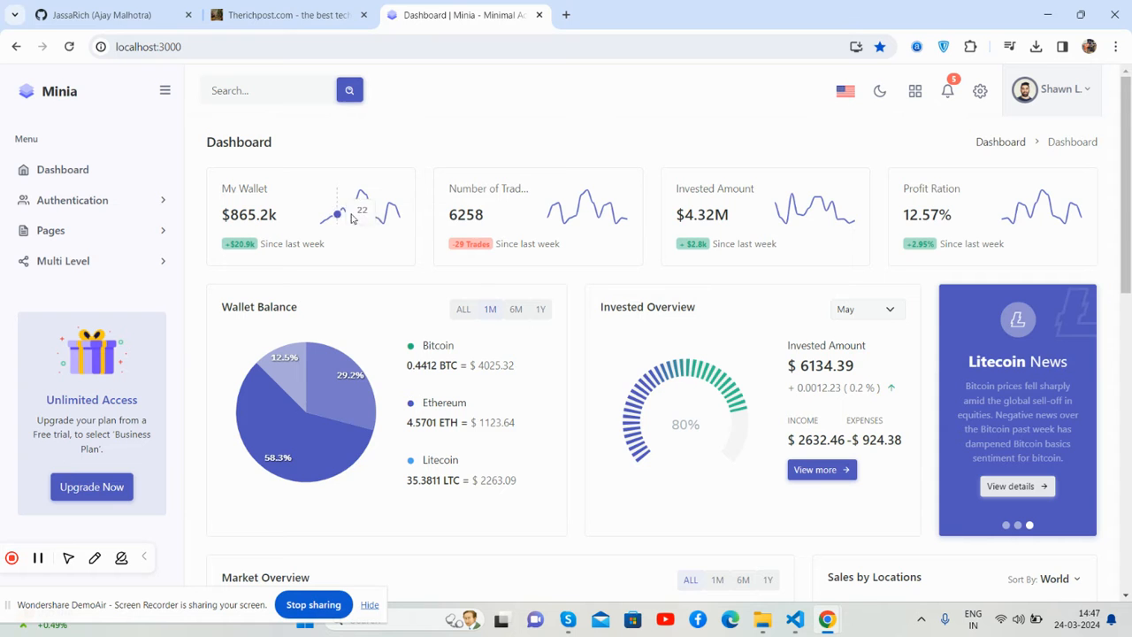
pyautogui.moveTo(314, 405)
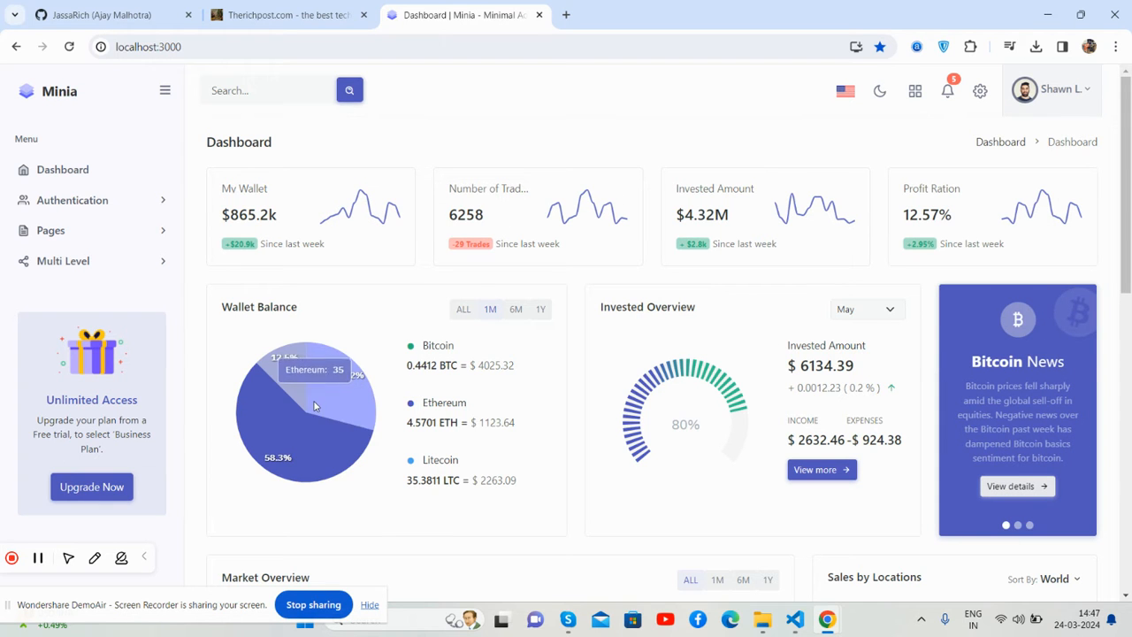
pyautogui.scroll(-3)
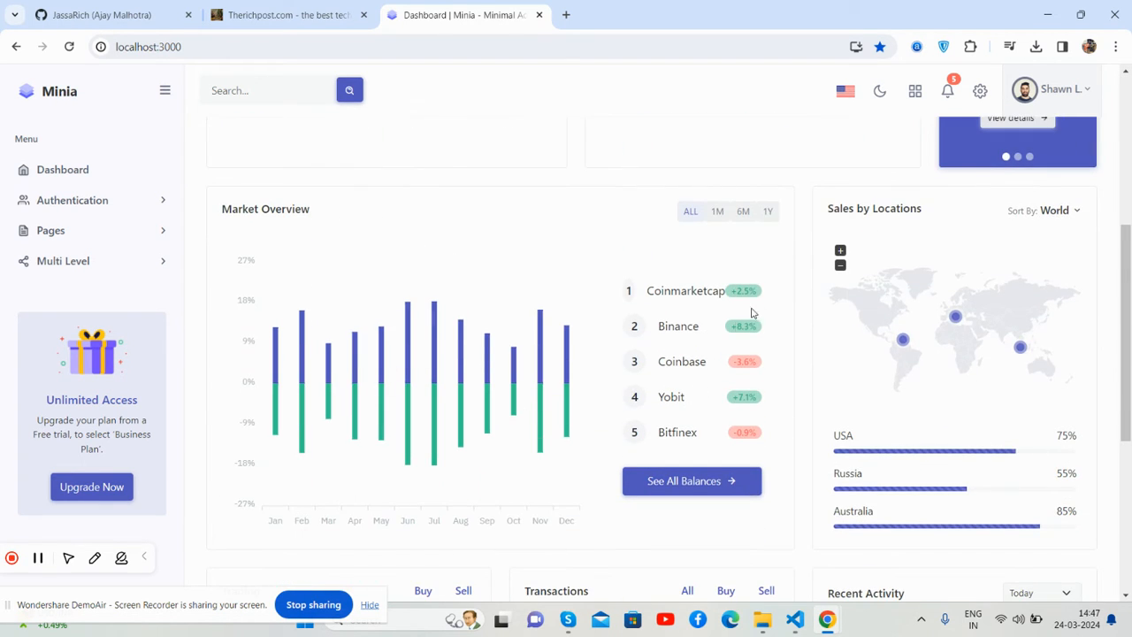
pyautogui.scroll(-3)
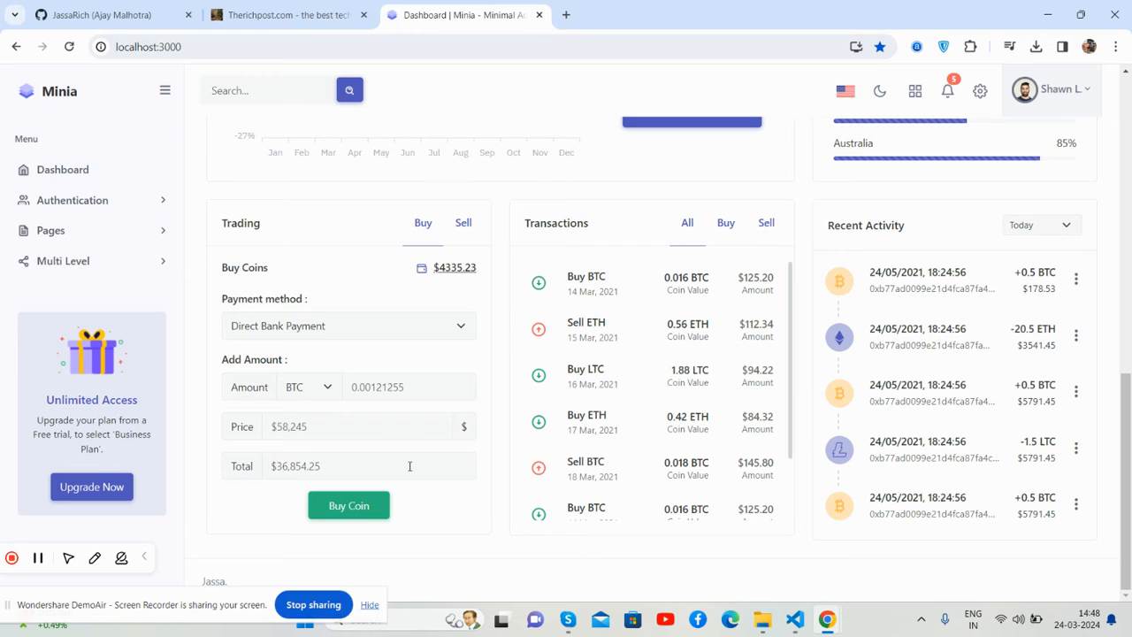
pyautogui.scroll(3)
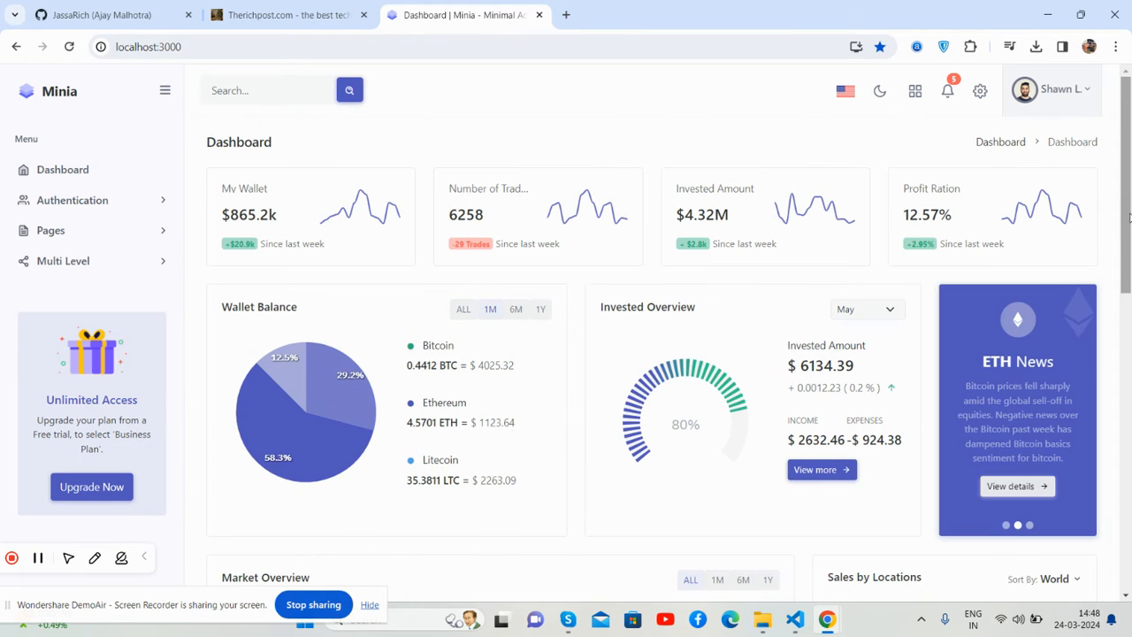
# Step: Preview the dashboard at tablet and other screen sizes in developer tools, then visit Therichpost.com
pyautogui.rightClick(1017, 407)
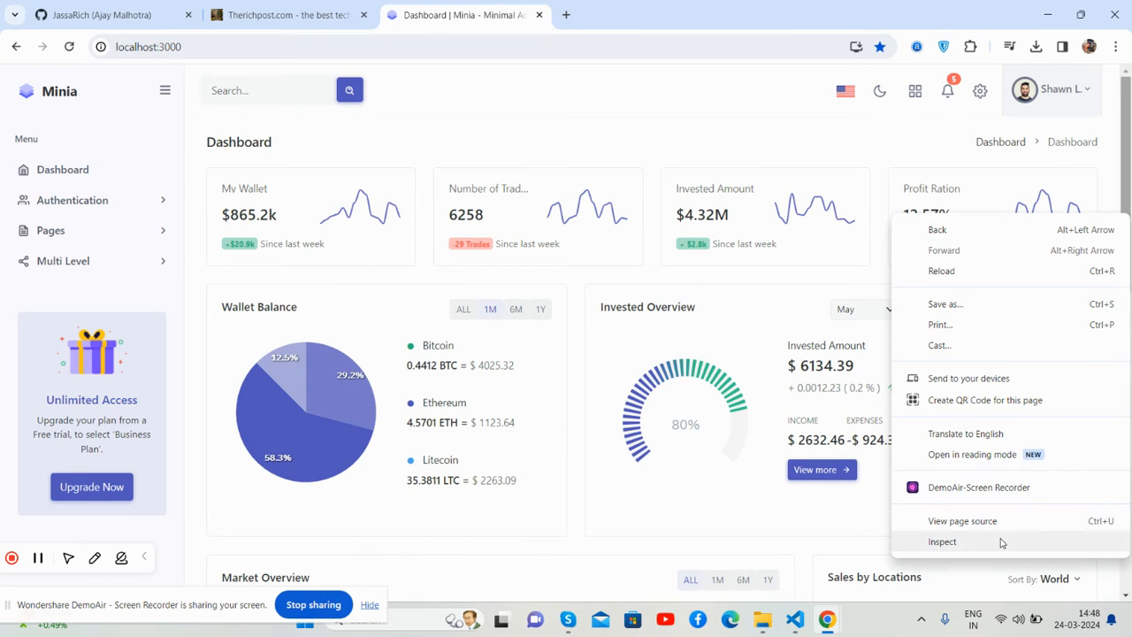
pyautogui.click(942, 541)
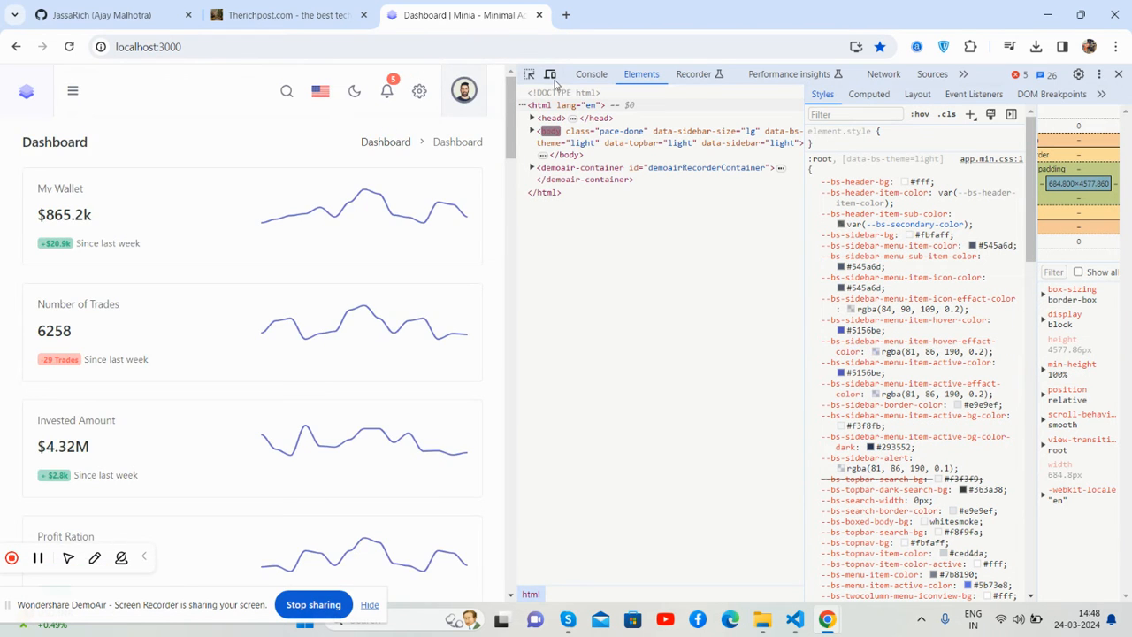
pyautogui.click(550, 73)
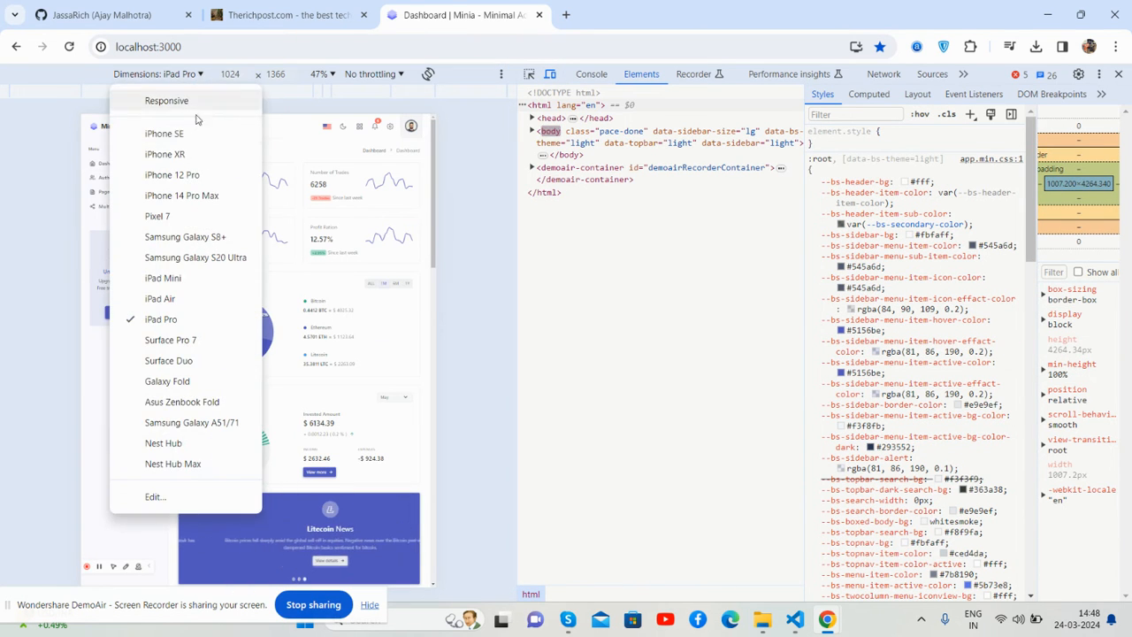
pyautogui.click(181, 195)
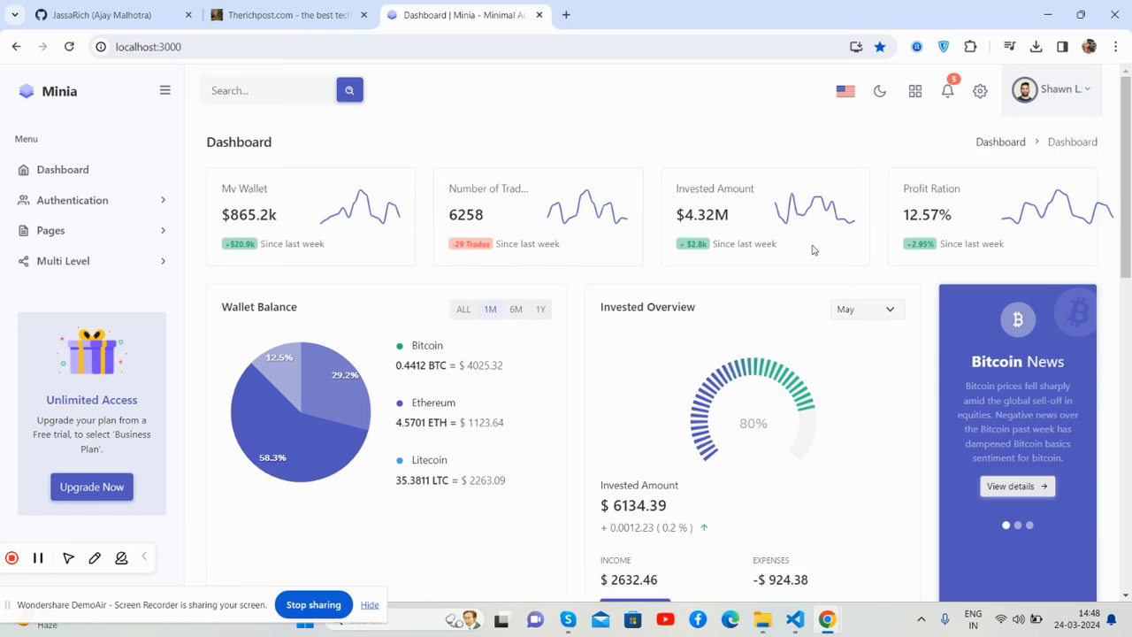
pyautogui.scroll(-3)
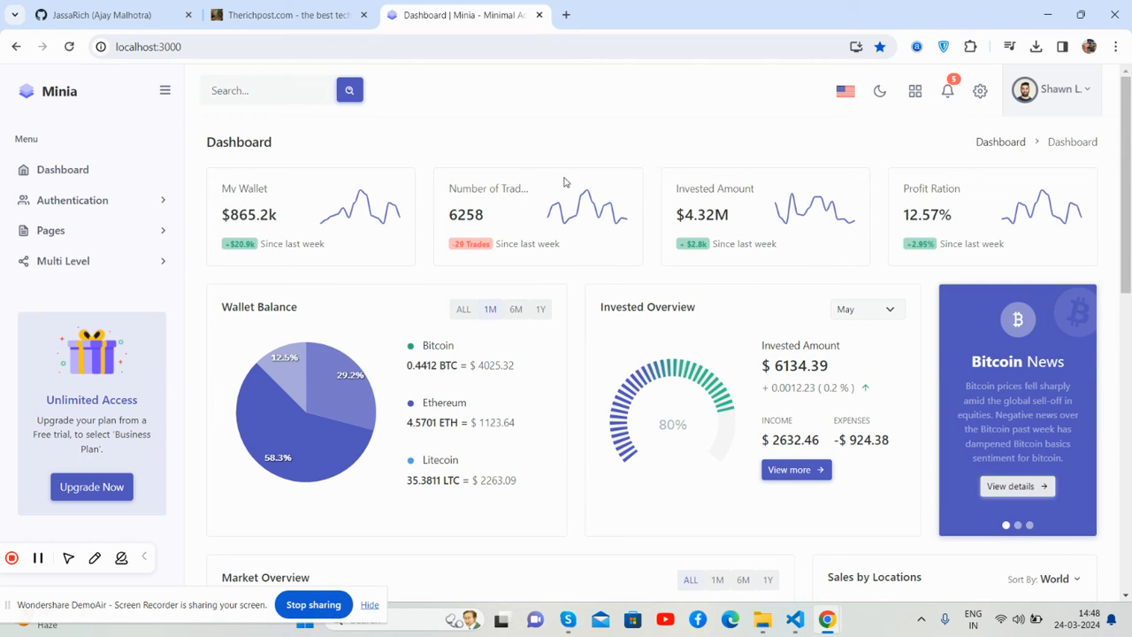
pyautogui.click(288, 15)
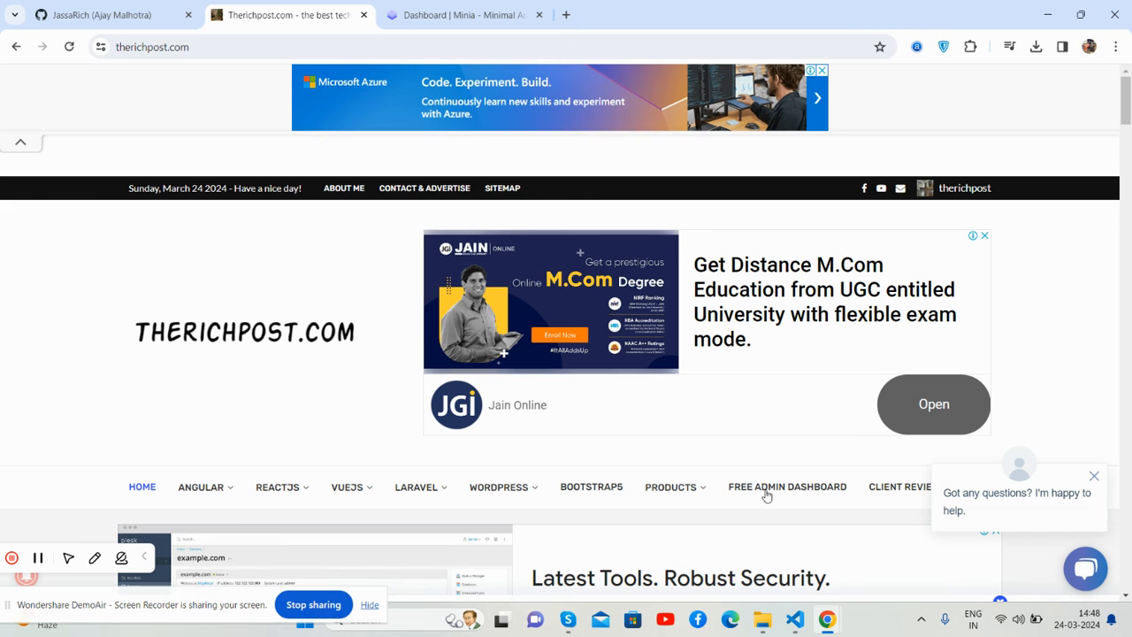
# Step: Browse the free admin dashboard templates, then the Contact & Advertise stats, and return to Minia
pyautogui.click(786, 486)
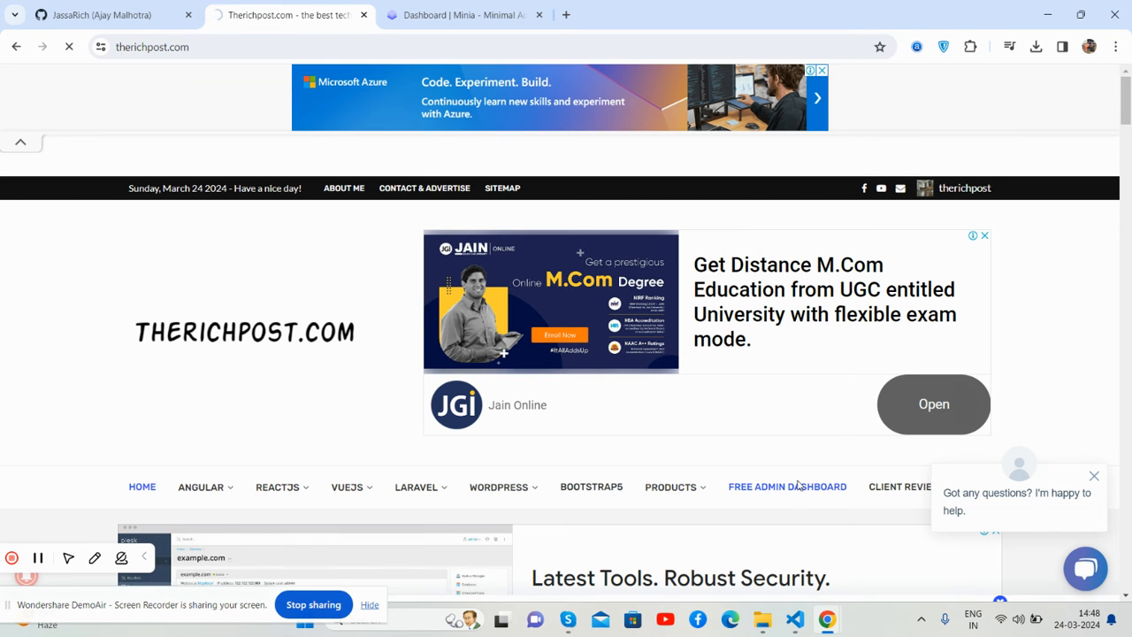
pyautogui.click(786, 487)
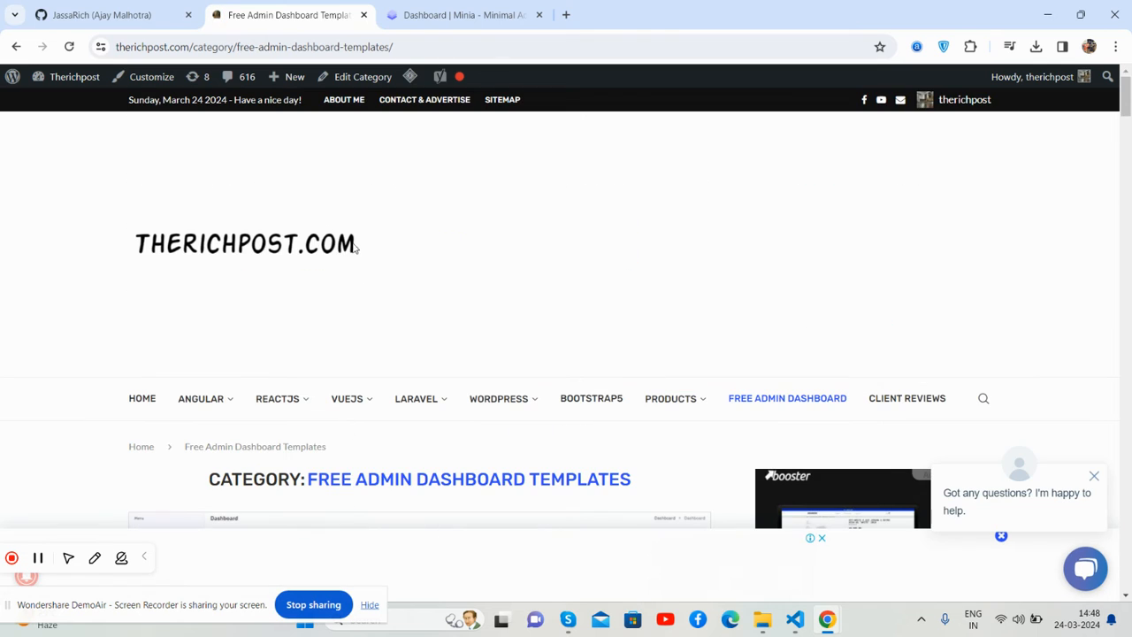
pyautogui.click(424, 99)
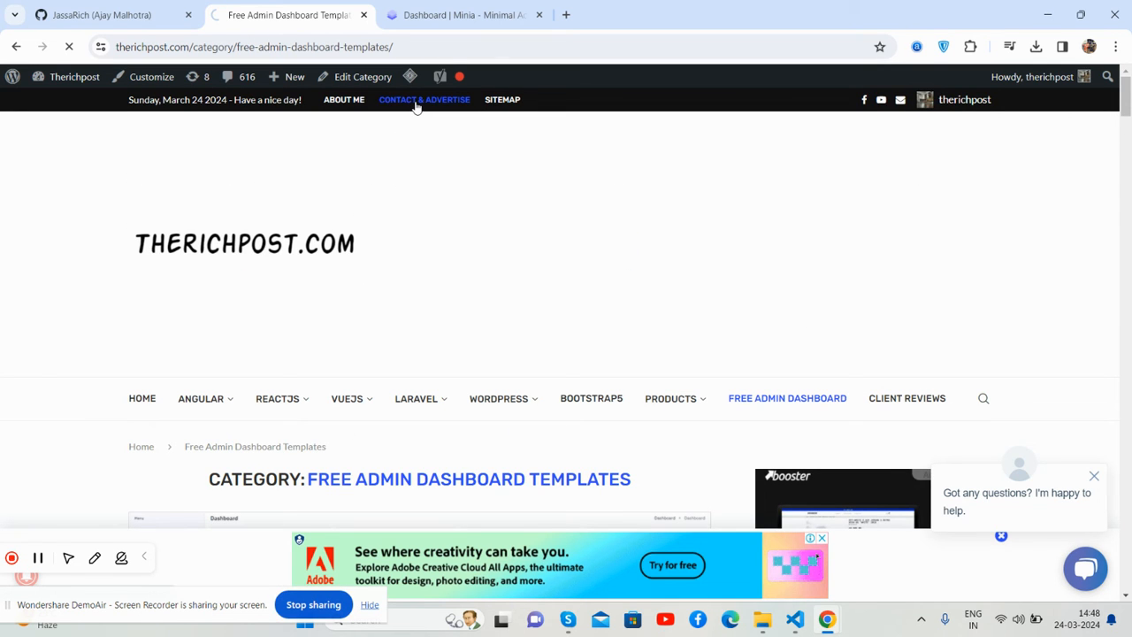
pyautogui.click(424, 99)
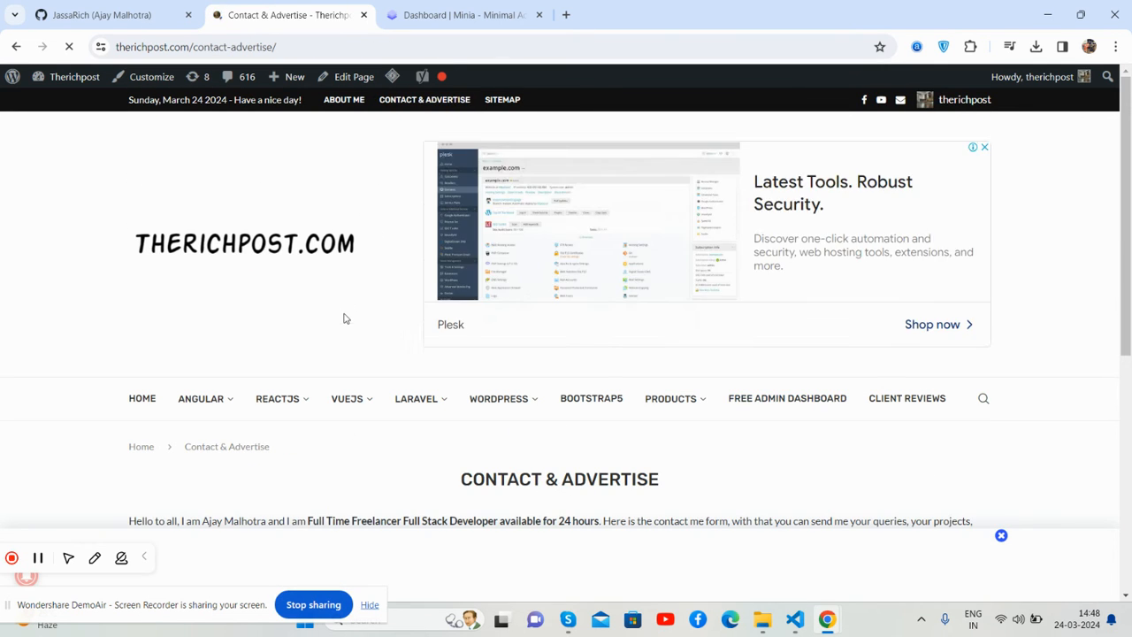
pyautogui.scroll(-3)
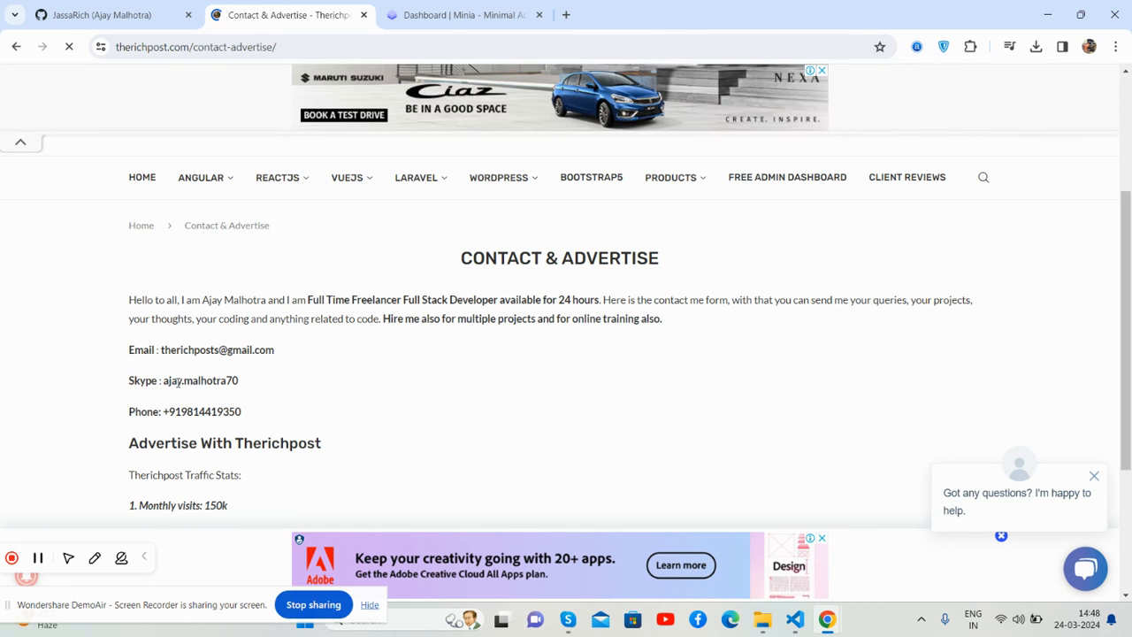
pyautogui.scroll(-3)
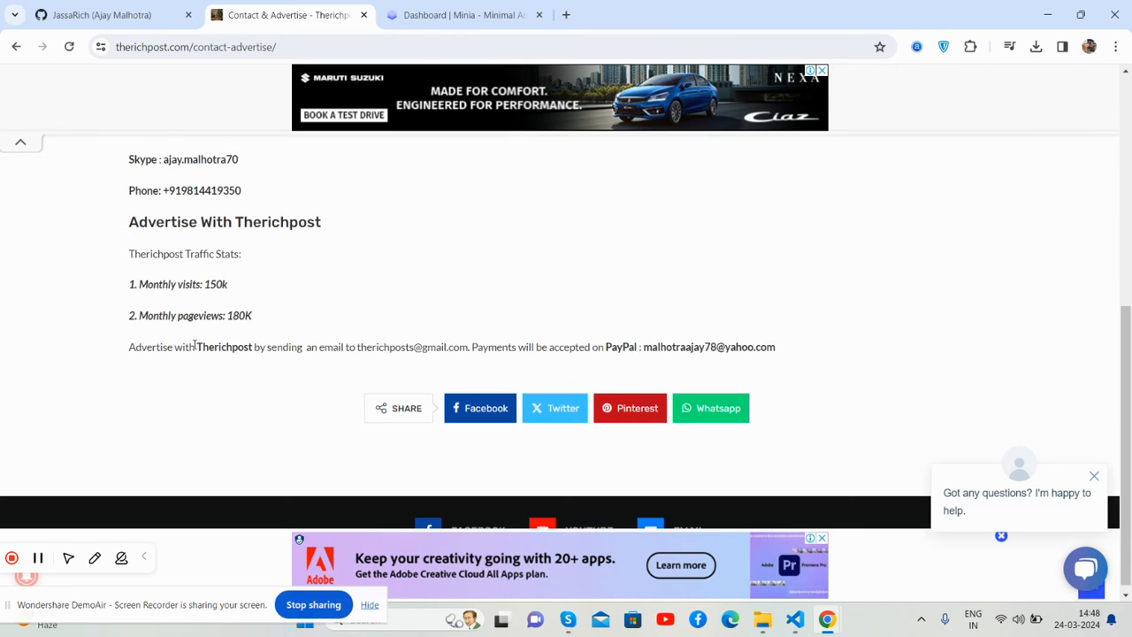
pyautogui.click(464, 15)
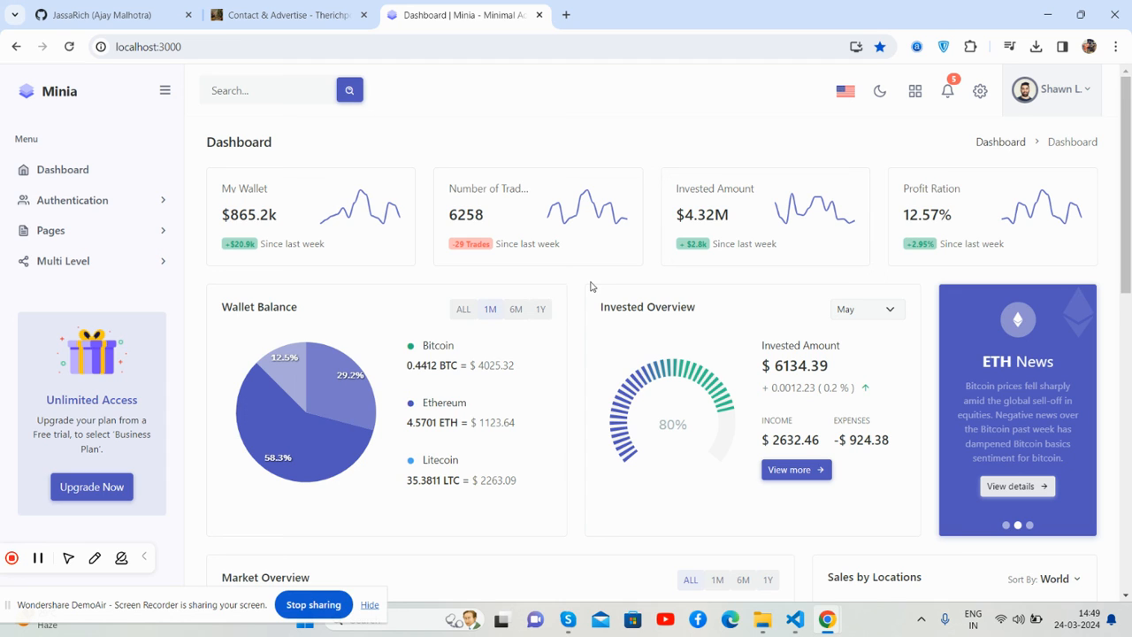
pyautogui.moveTo(435, 452)
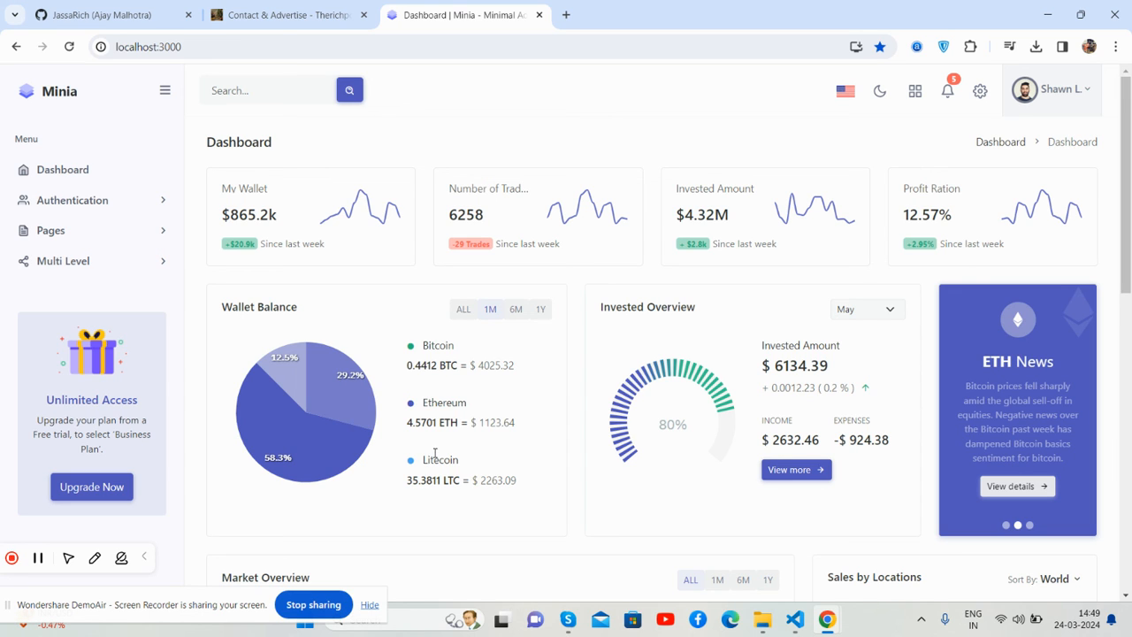